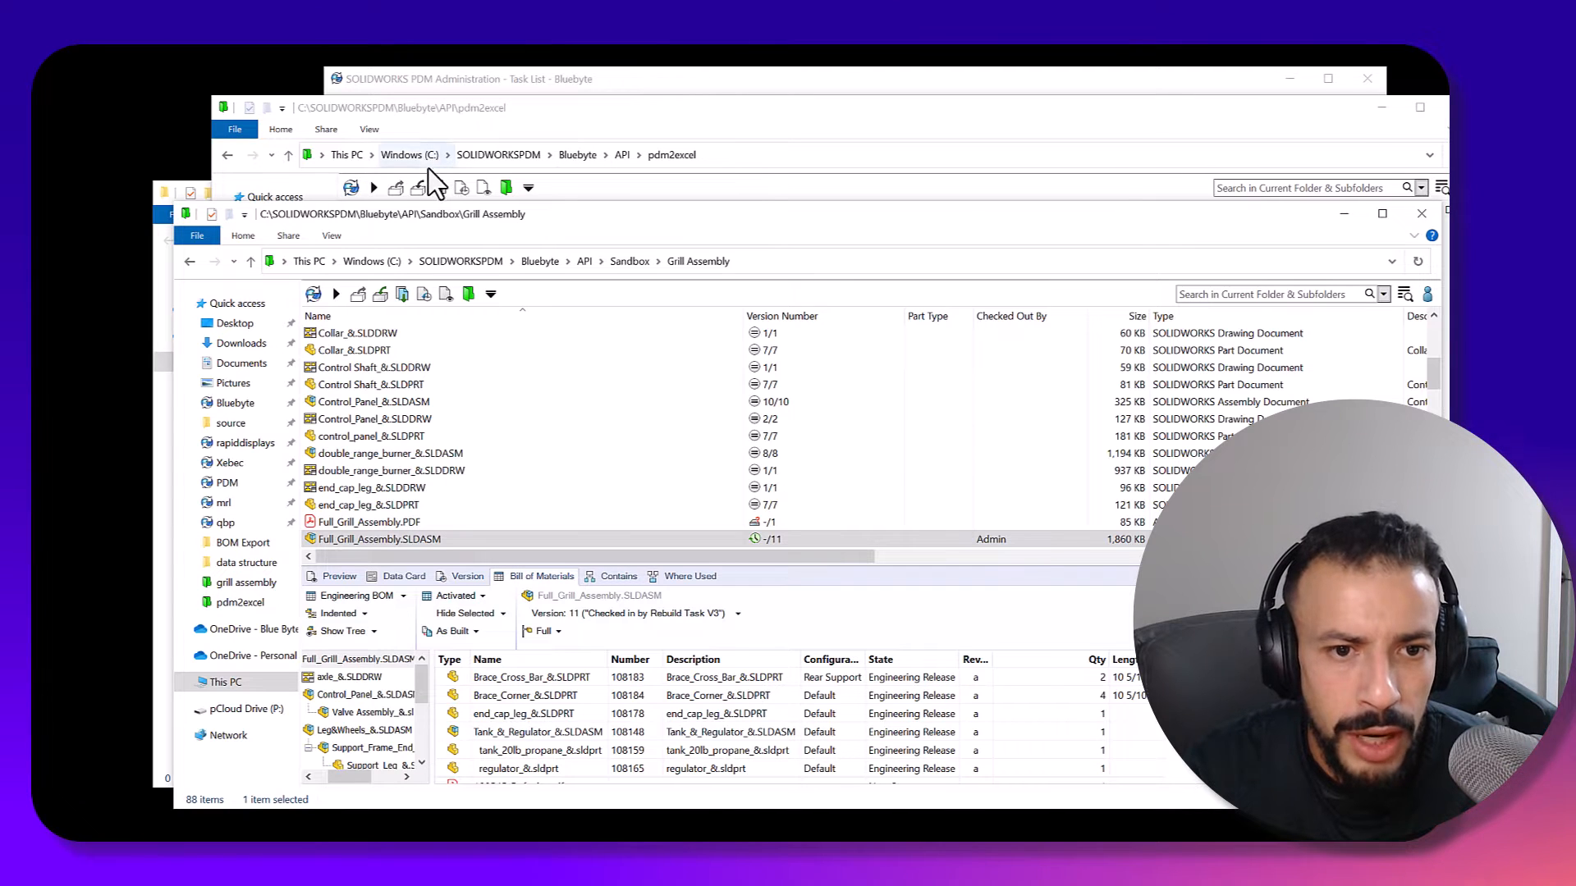
{"action": "mouse_move", "coordinate": [454, 146]}
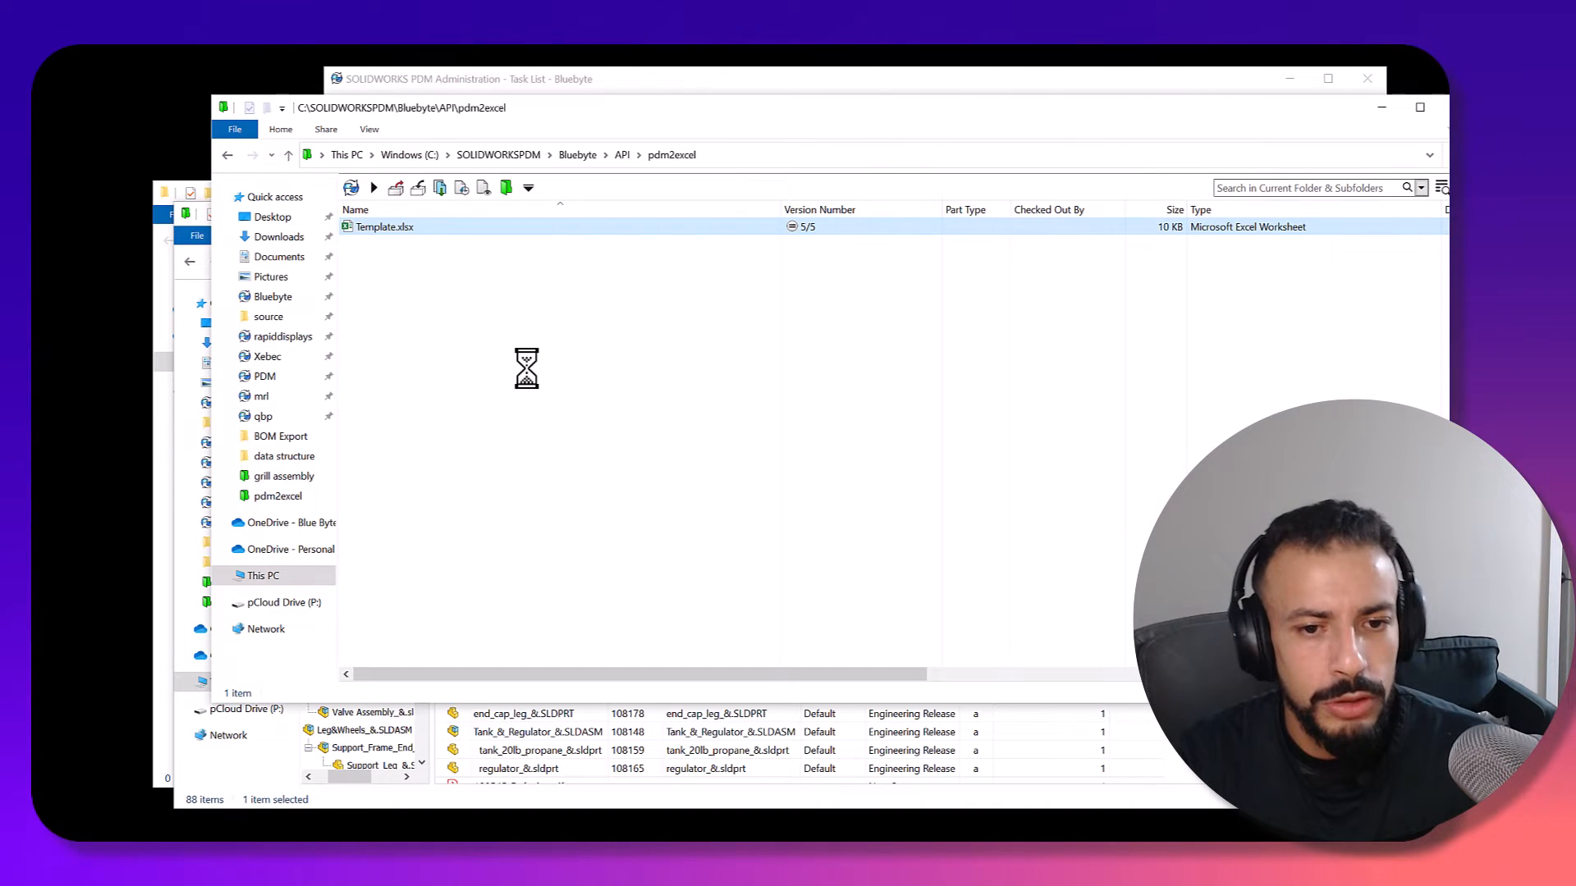
- Open Template.xlsx and select cell A6 below the Blue Byte Systems header
{"action": "double_click", "coordinate": [385, 227]}
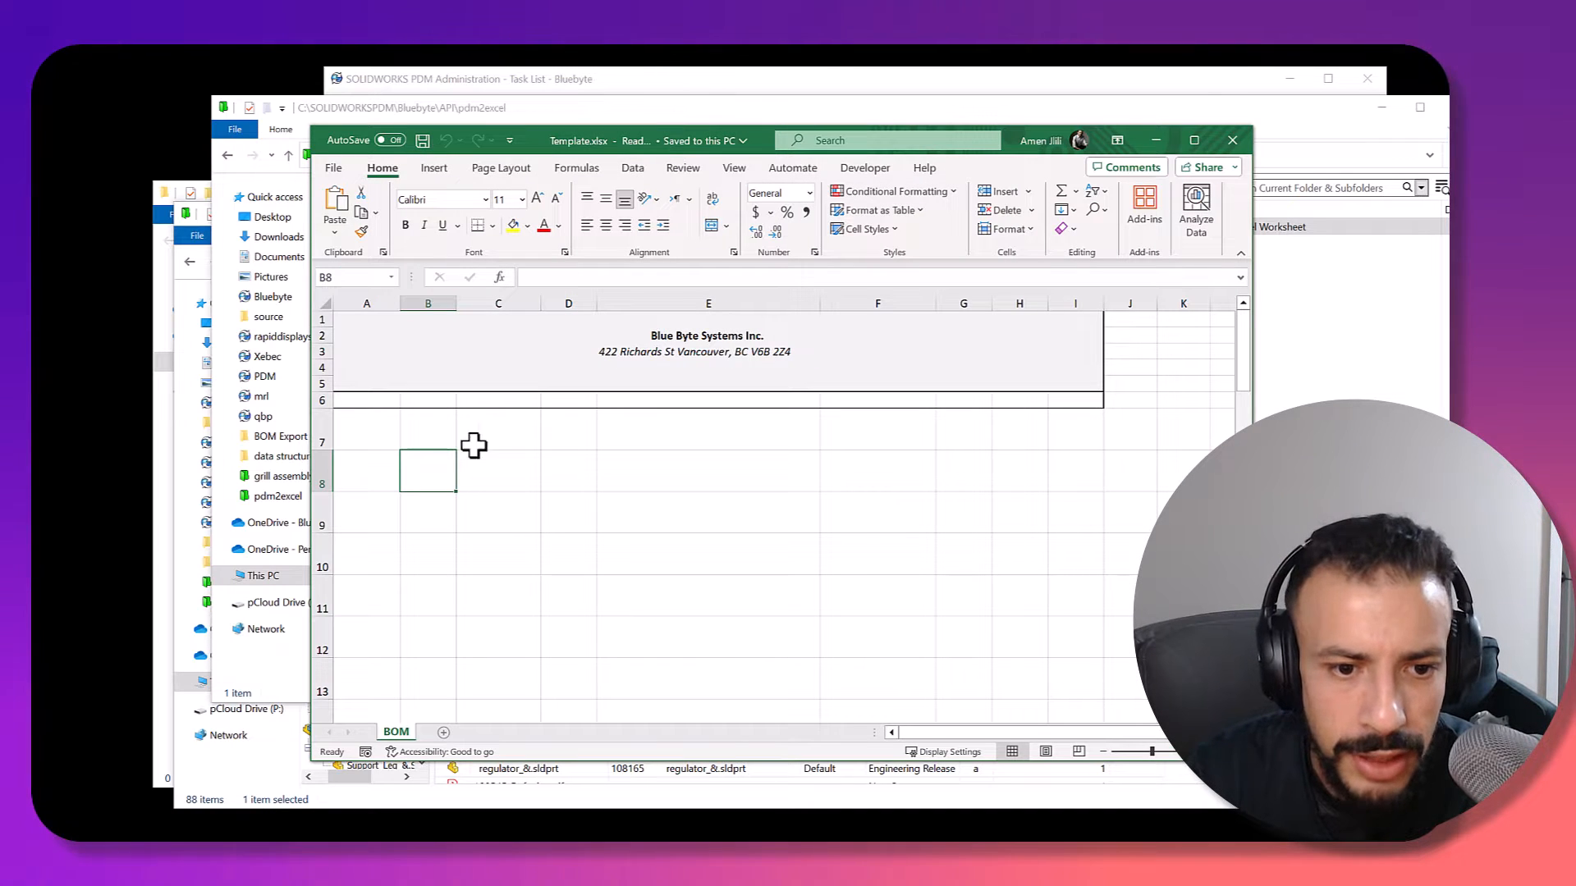
{"action": "left_click", "coordinate": [366, 400]}
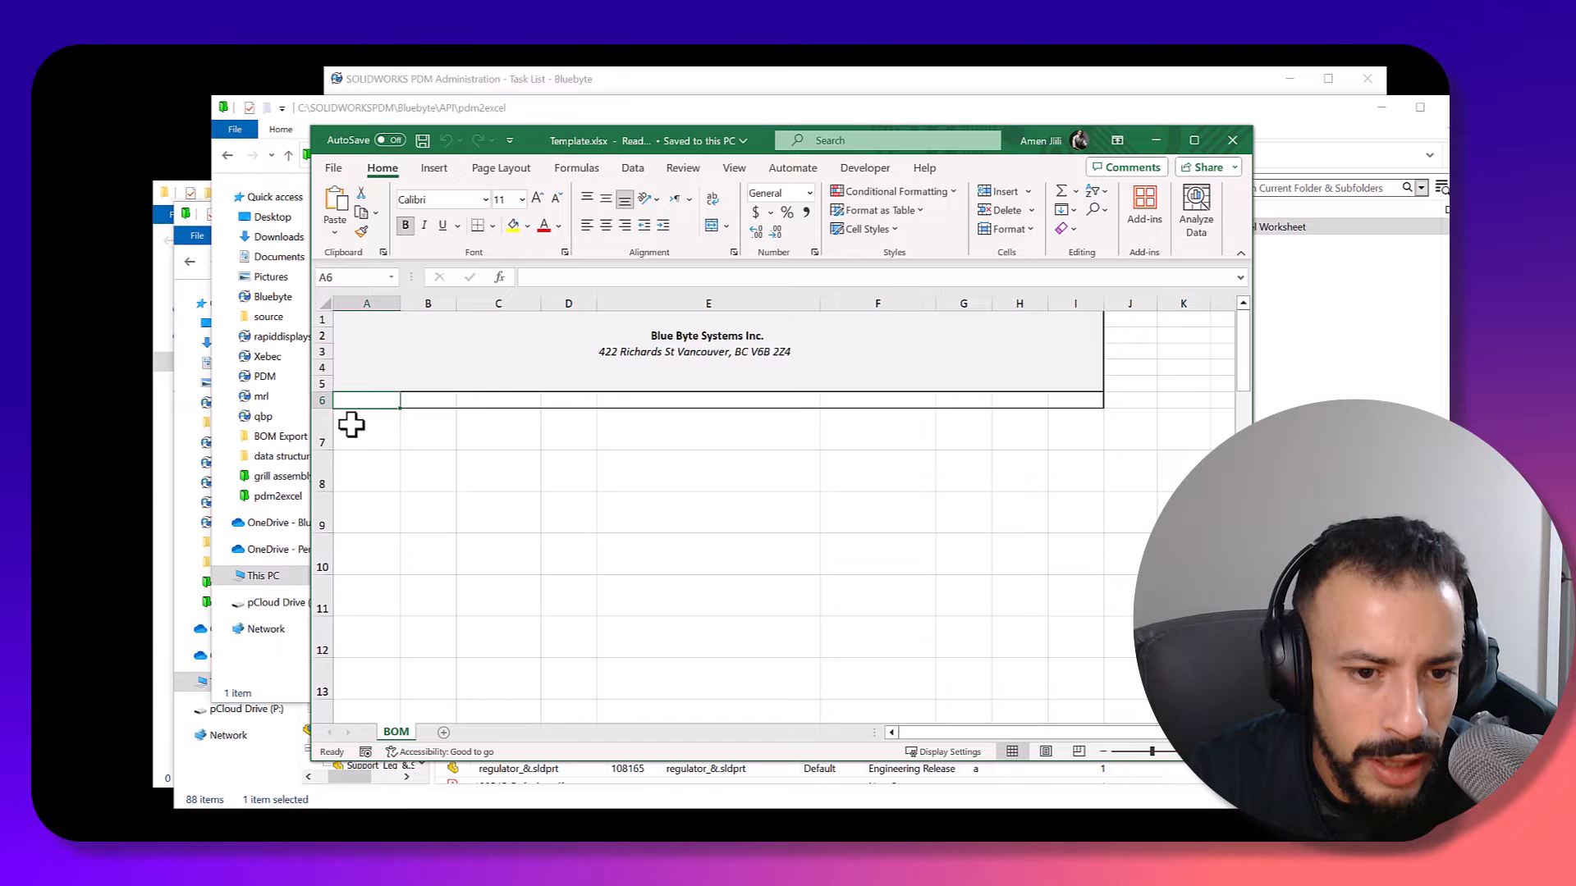
{"action": "mouse_move", "coordinate": [388, 462]}
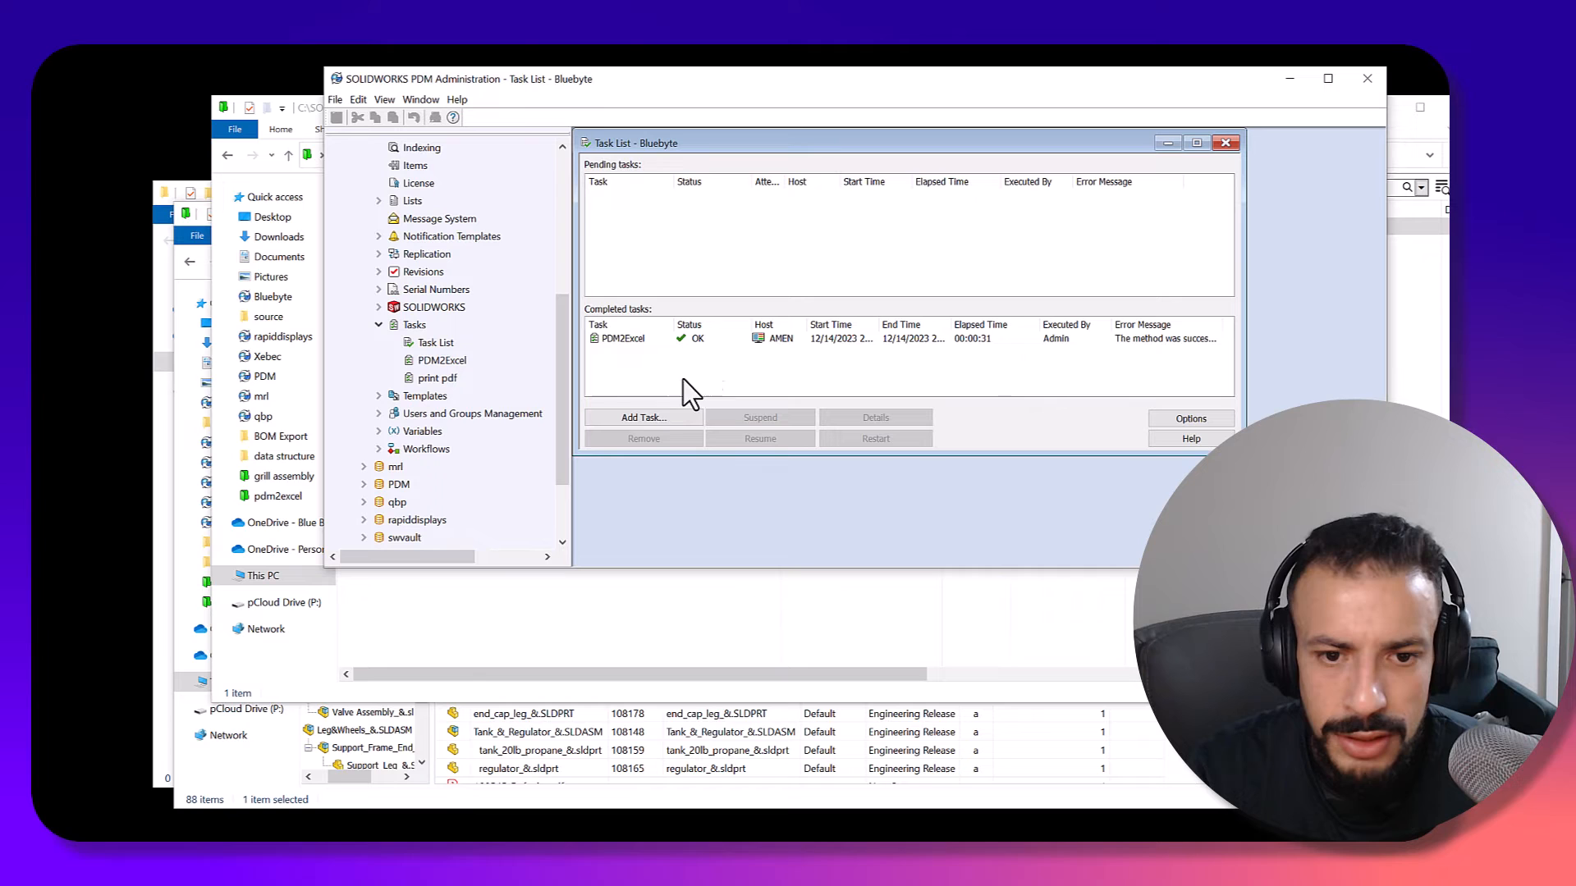
- Open the properties dialog of the PDM2Excel task under Tasks
{"action": "left_click", "coordinate": [621, 337]}
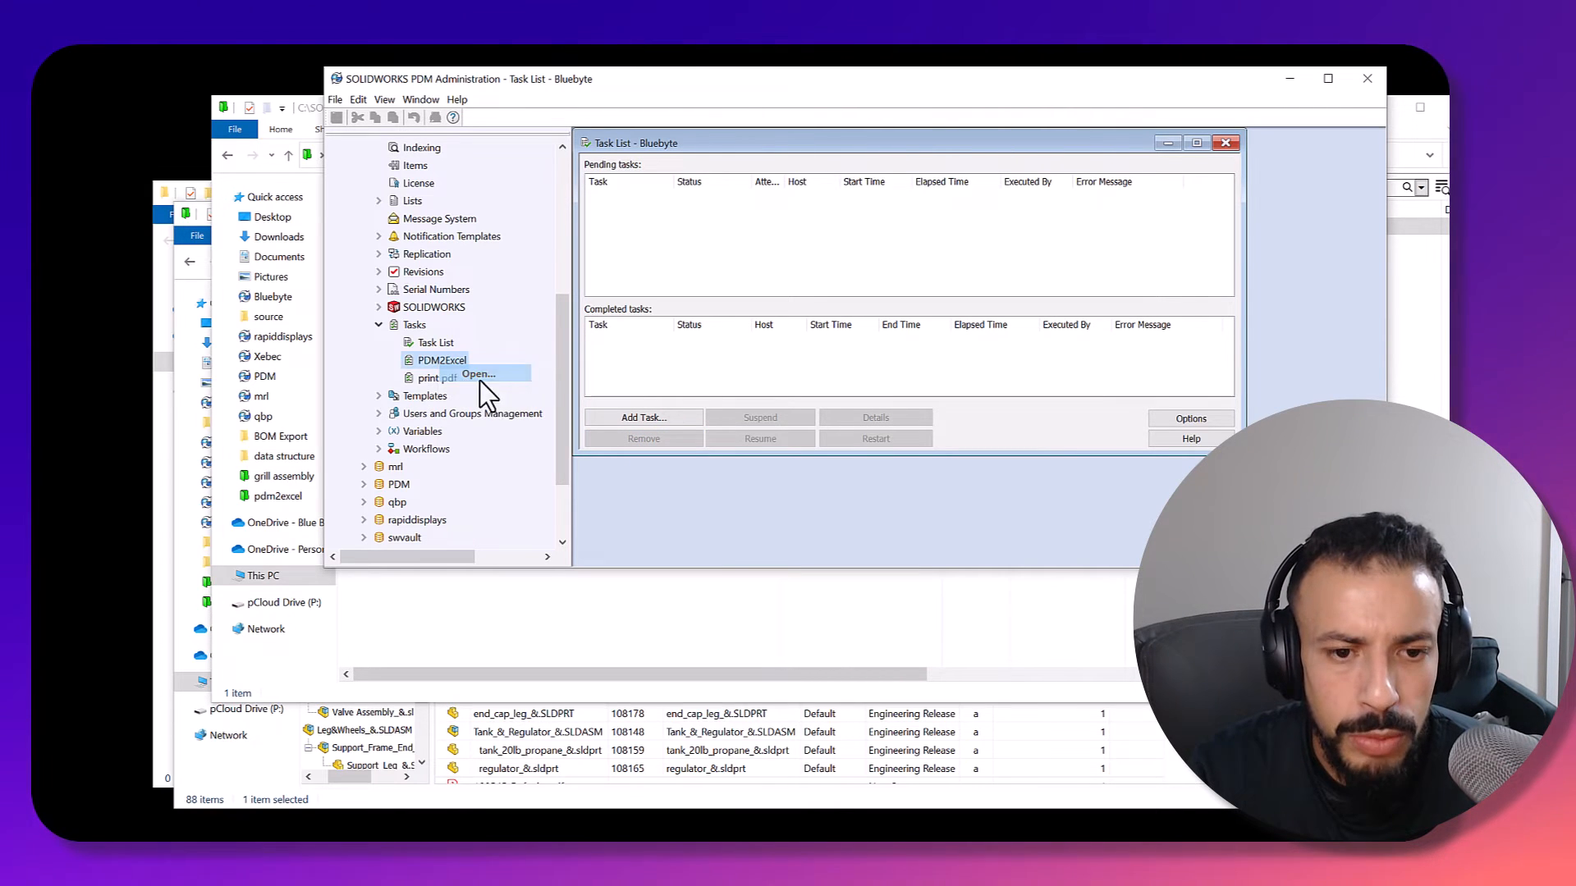
{"action": "mouse_move", "coordinate": [673, 393]}
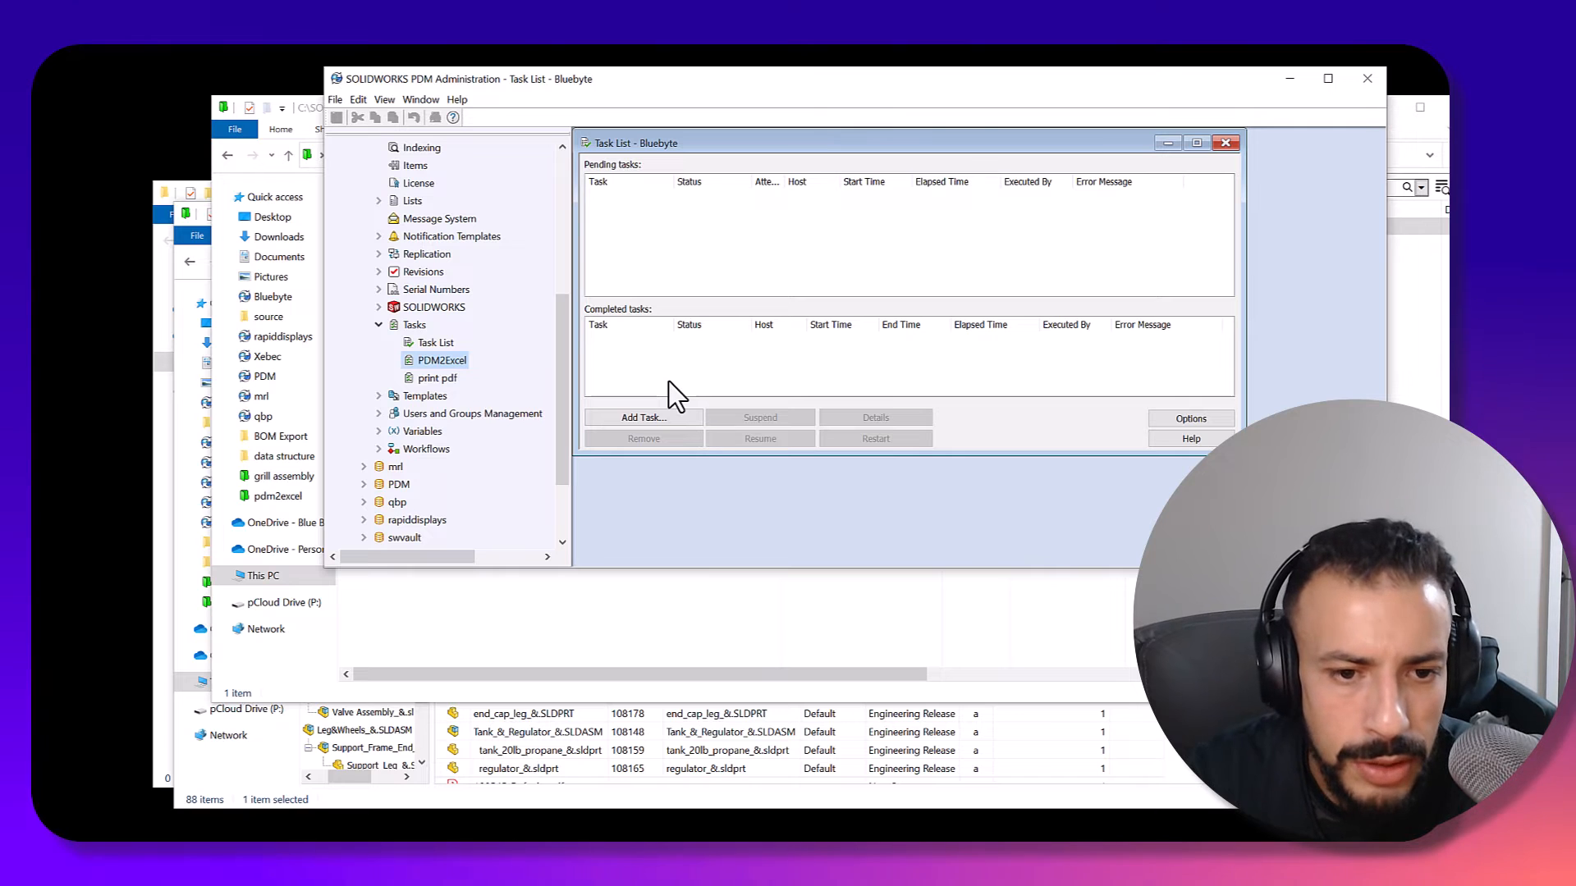
{"action": "mouse_move", "coordinate": [622, 392]}
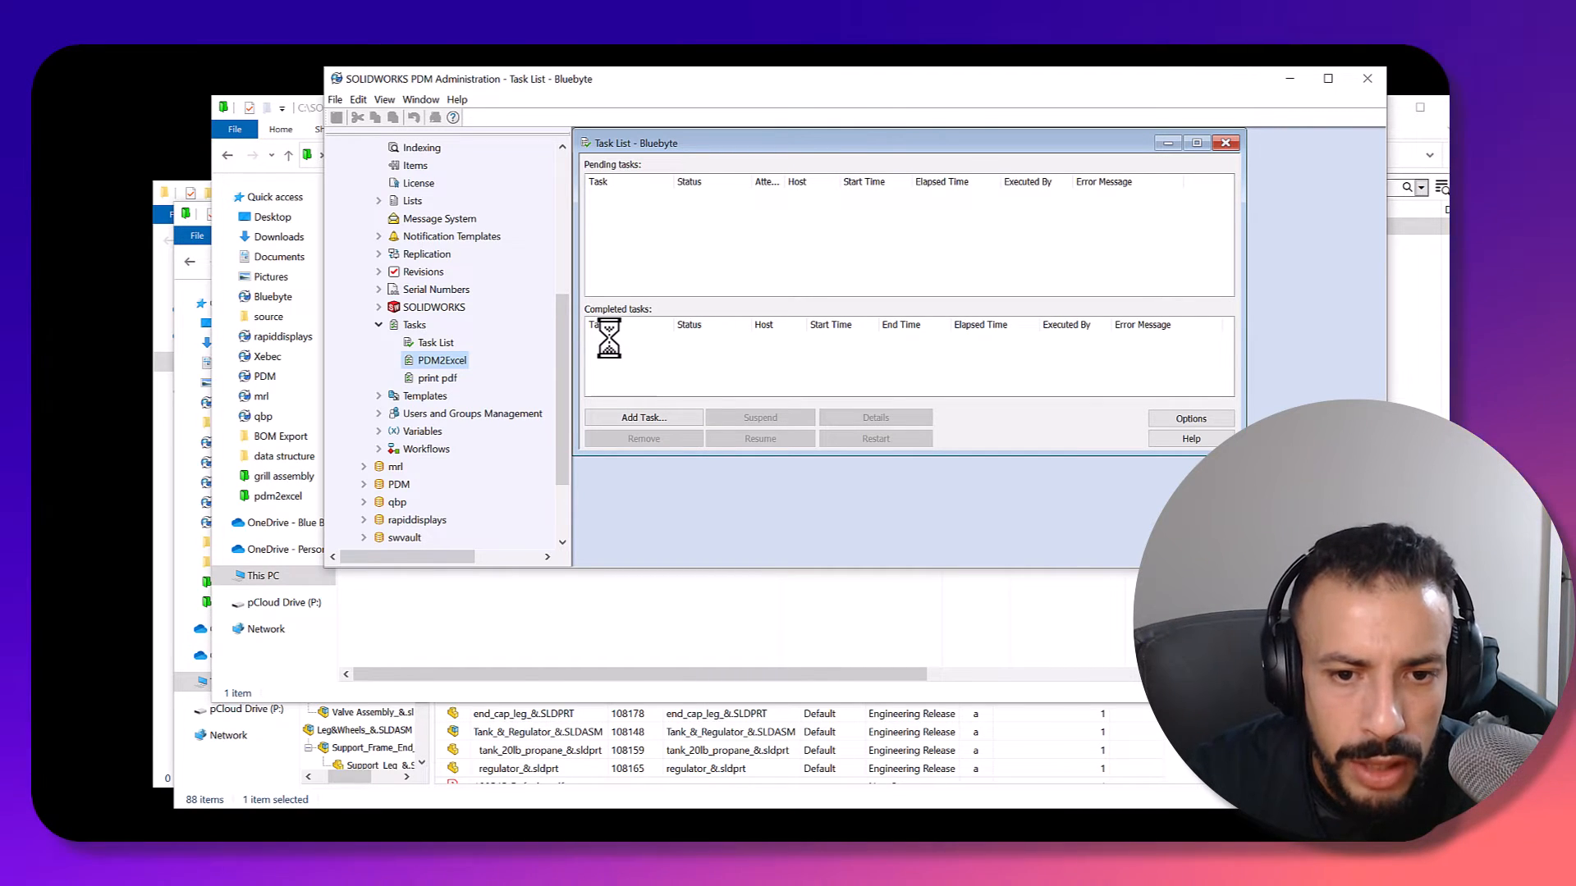
{"action": "double_click", "coordinate": [440, 359]}
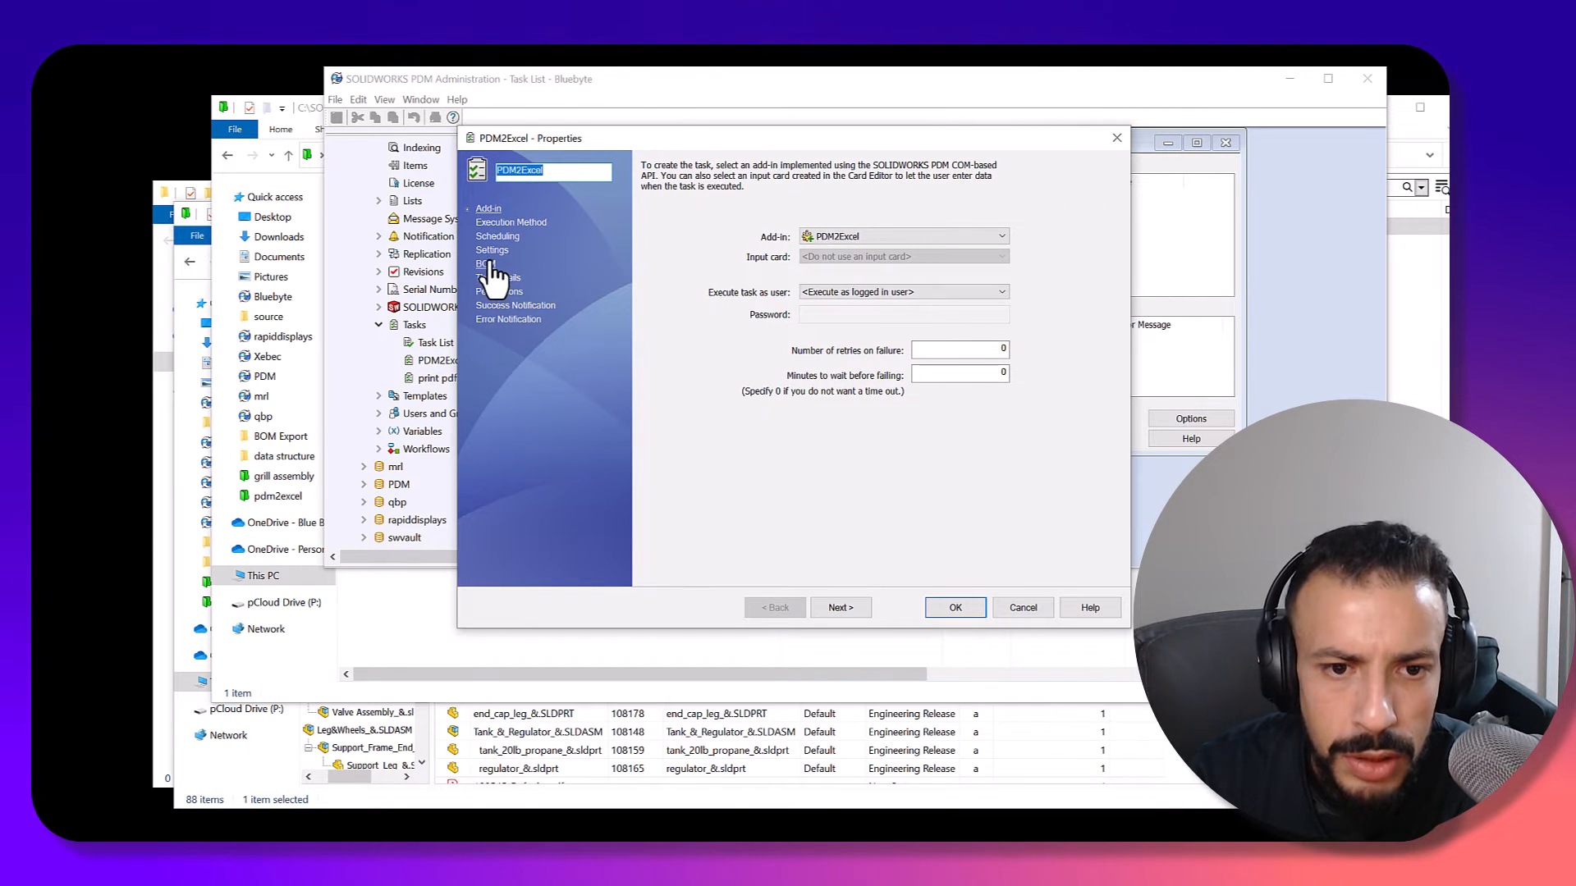
- Review the BOM page's Template.xlsx path and 6:1 starting address, then accept with OK
{"action": "left_click", "coordinate": [485, 264]}
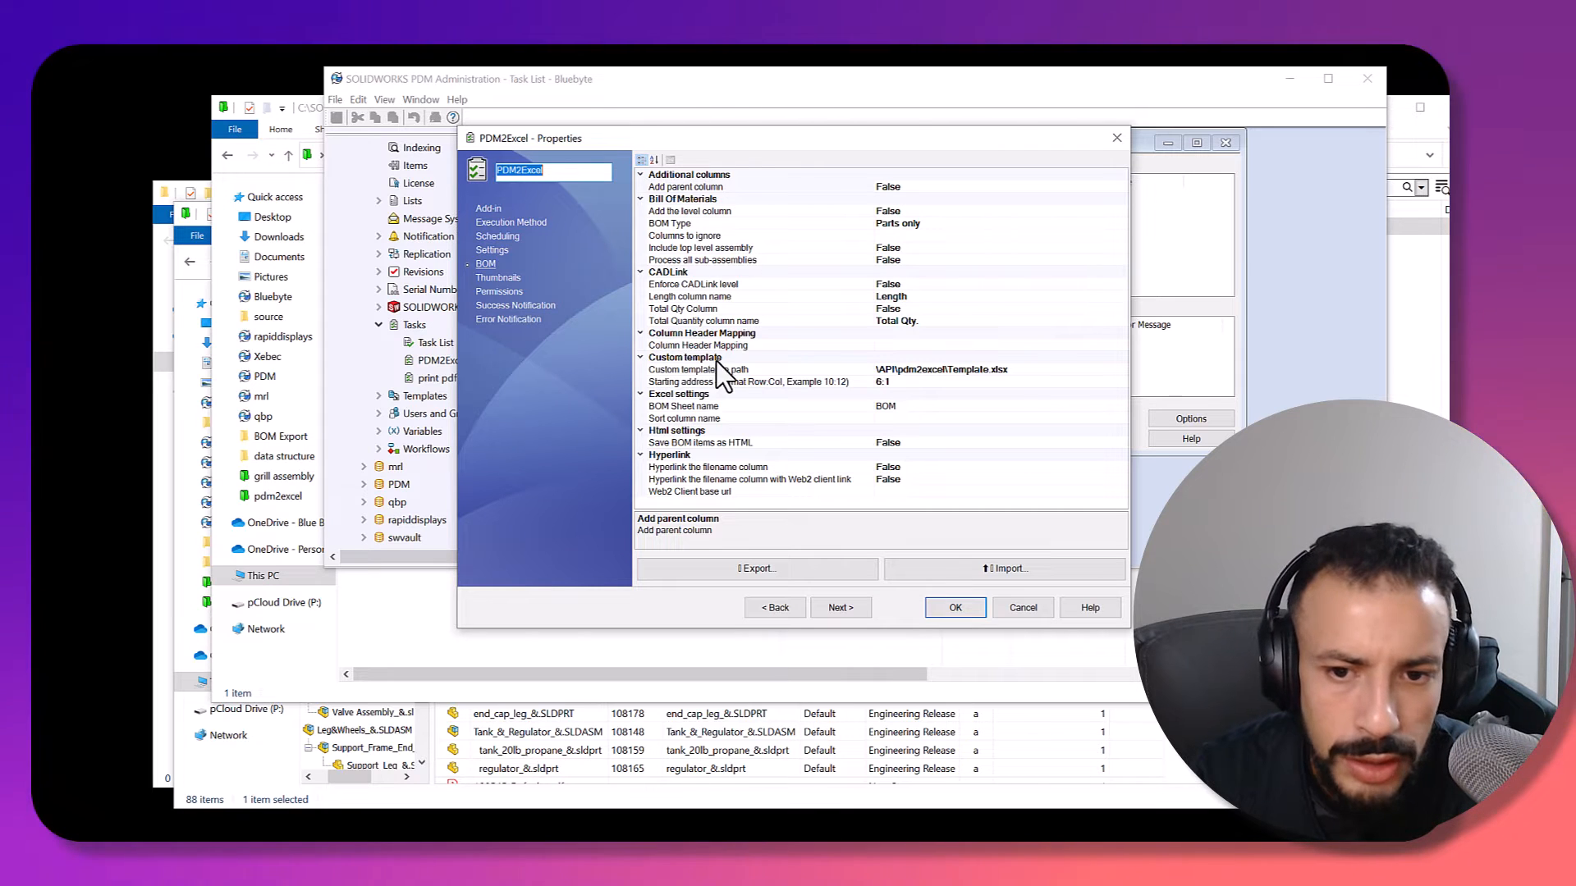
{"action": "left_click", "coordinate": [724, 368]}
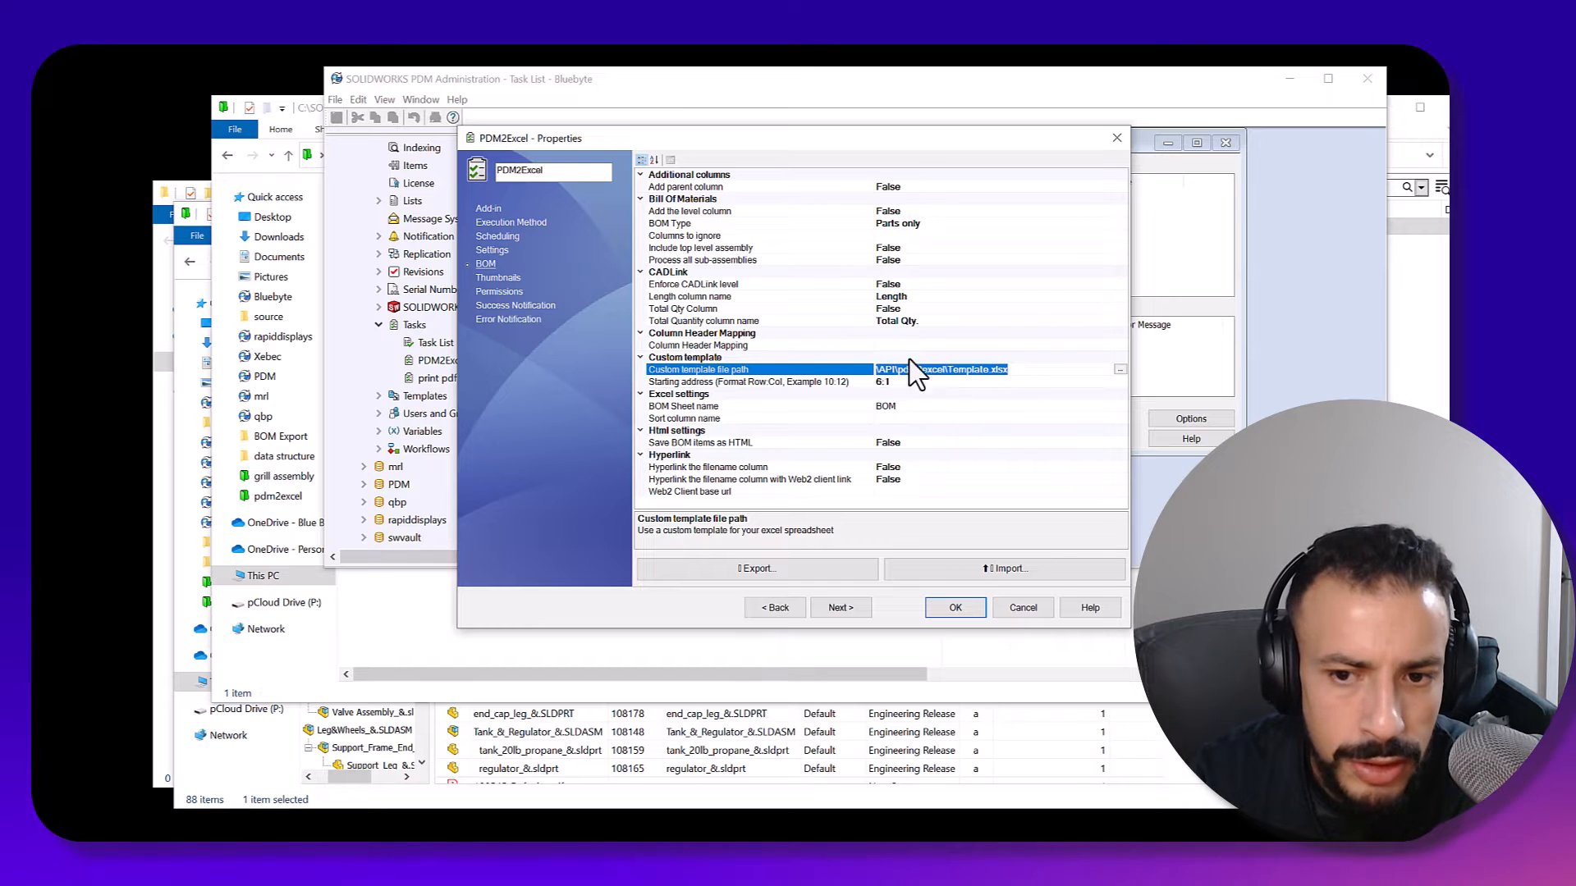
{"action": "mouse_move", "coordinate": [851, 407]}
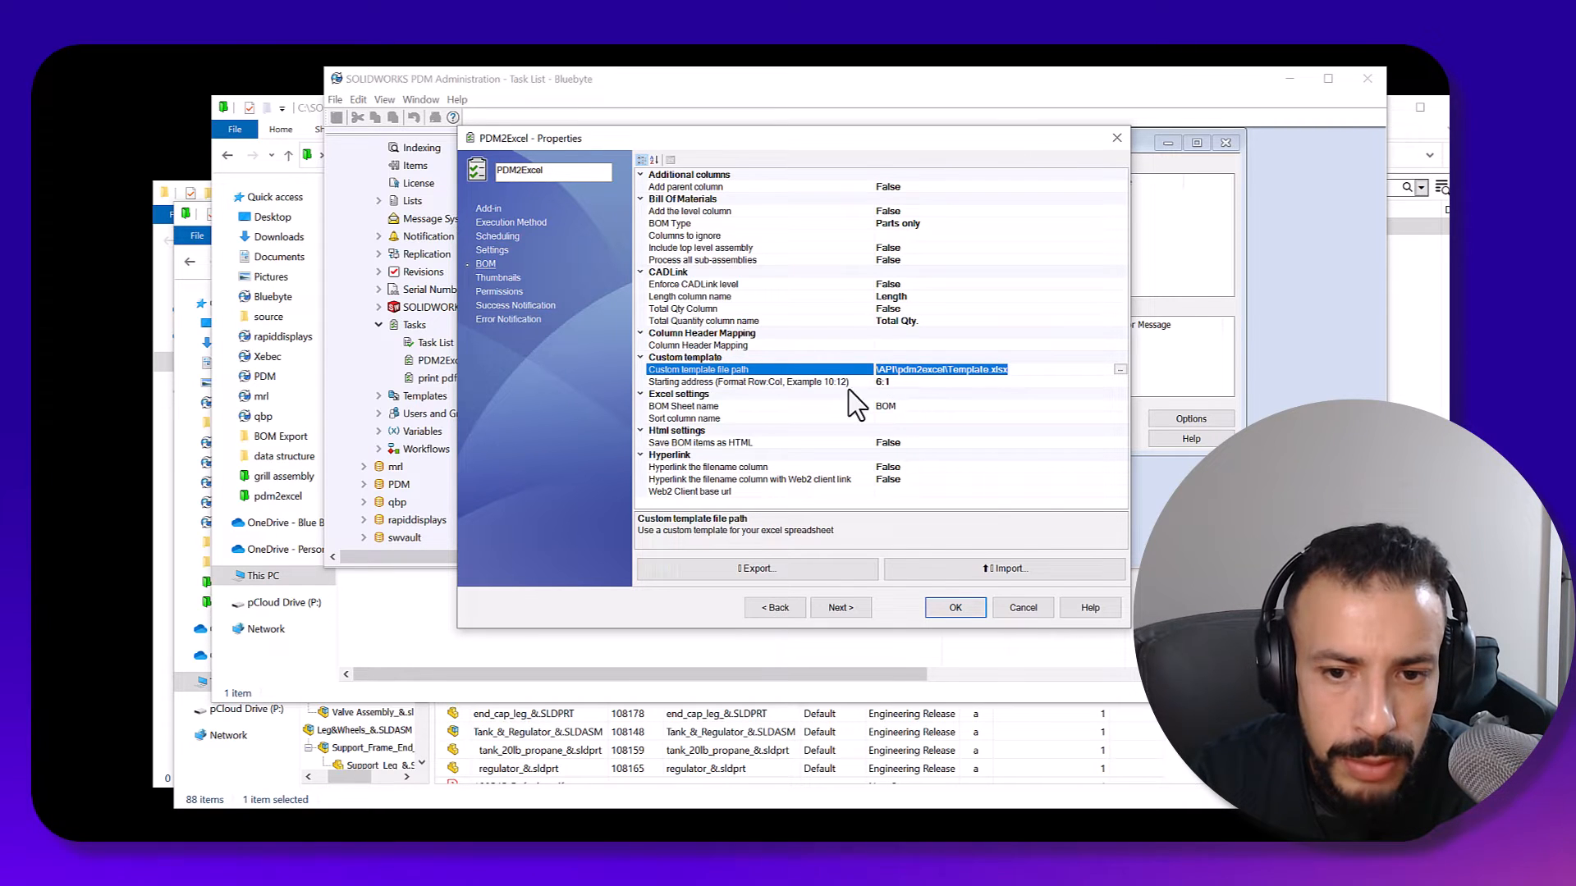
{"action": "left_click", "coordinate": [748, 381]}
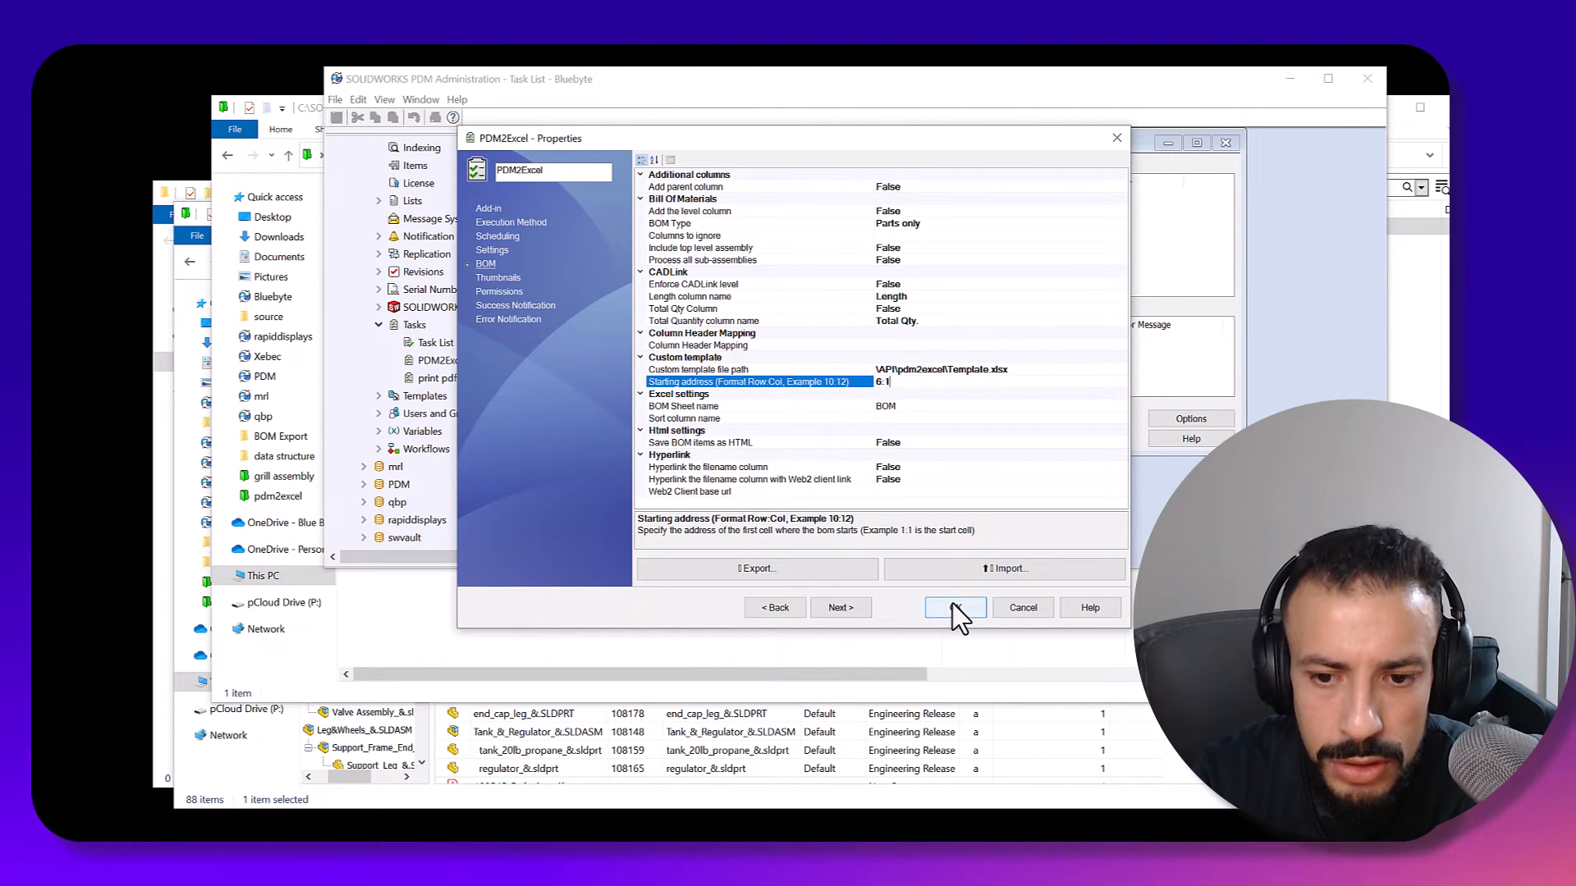
{"action": "left_click", "coordinate": [954, 608]}
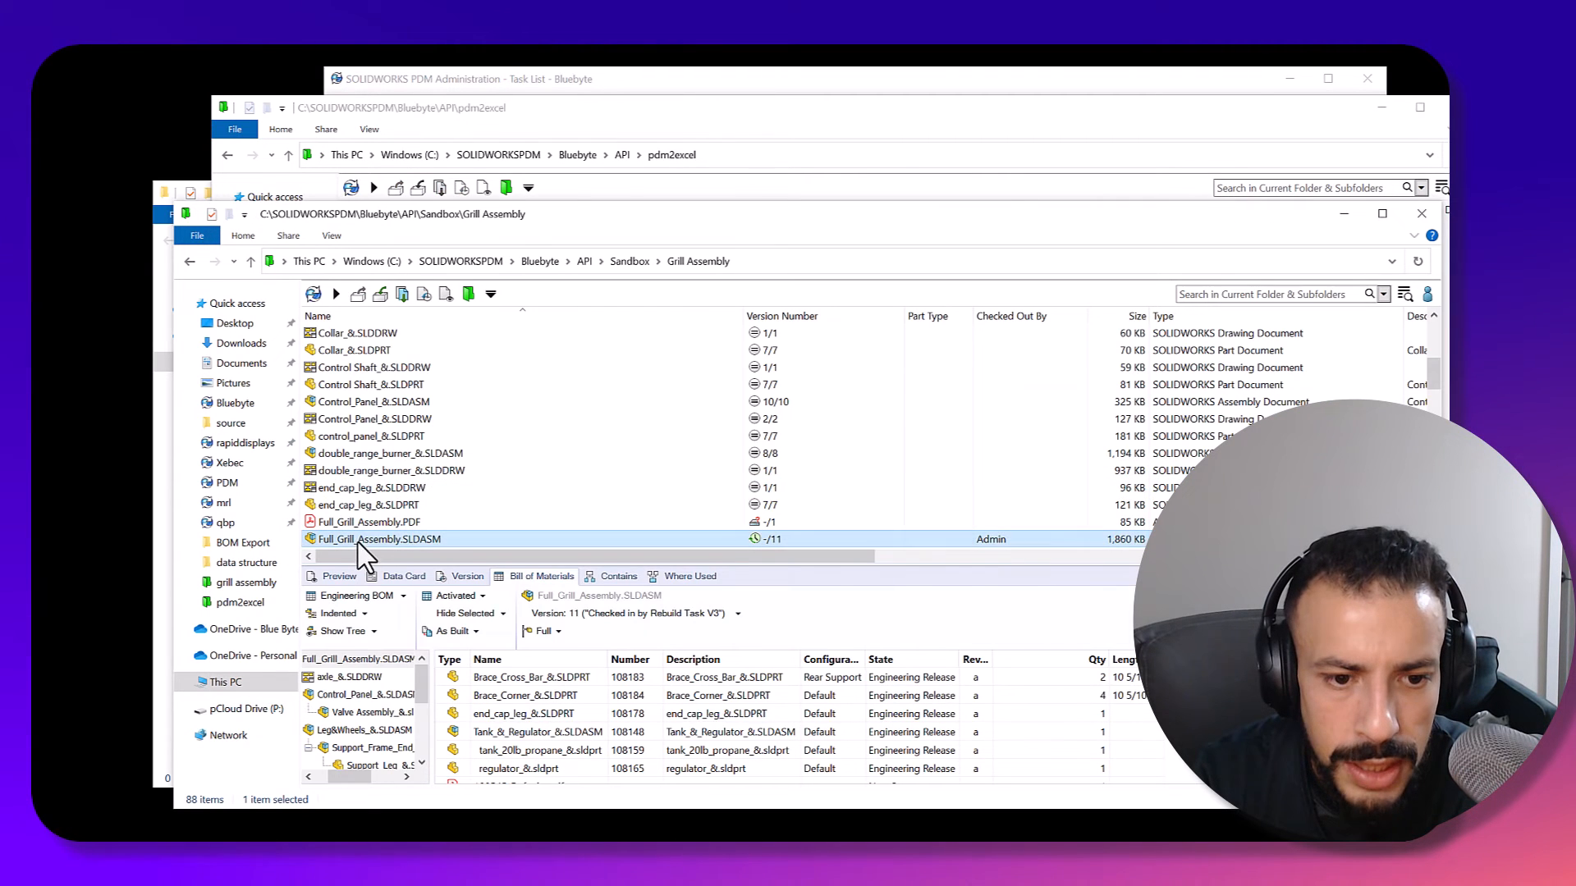
- Run the PDM2Excel task on Full_Grill_Assembly.SLDASM from its context menu
{"action": "right_click", "coordinate": [379, 540]}
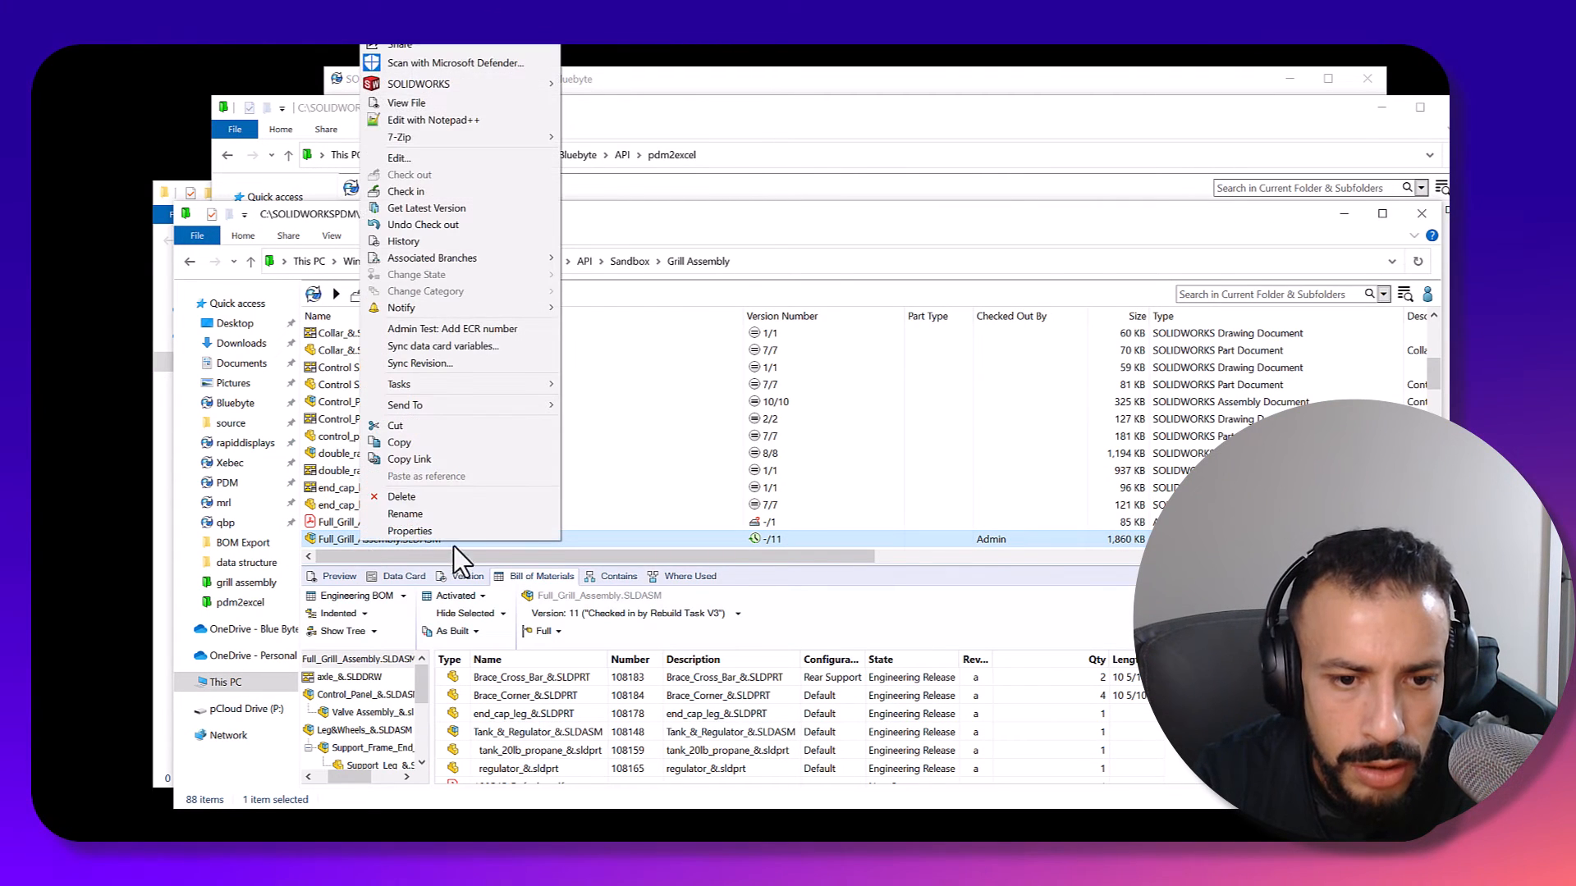
{"action": "mouse_move", "coordinate": [399, 384]}
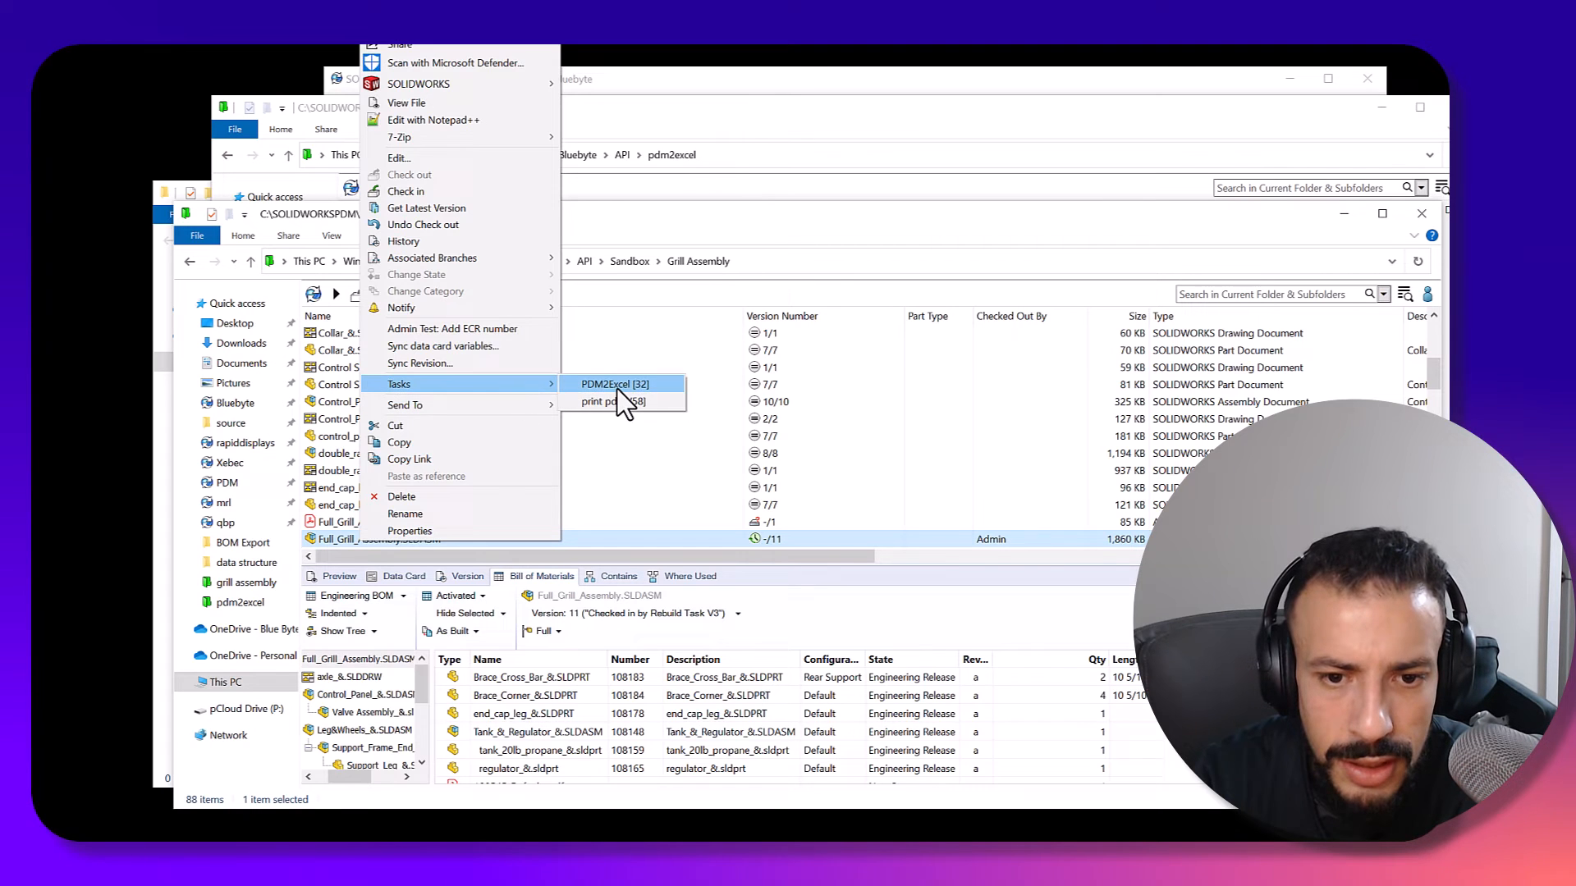
{"action": "left_click", "coordinate": [577, 372]}
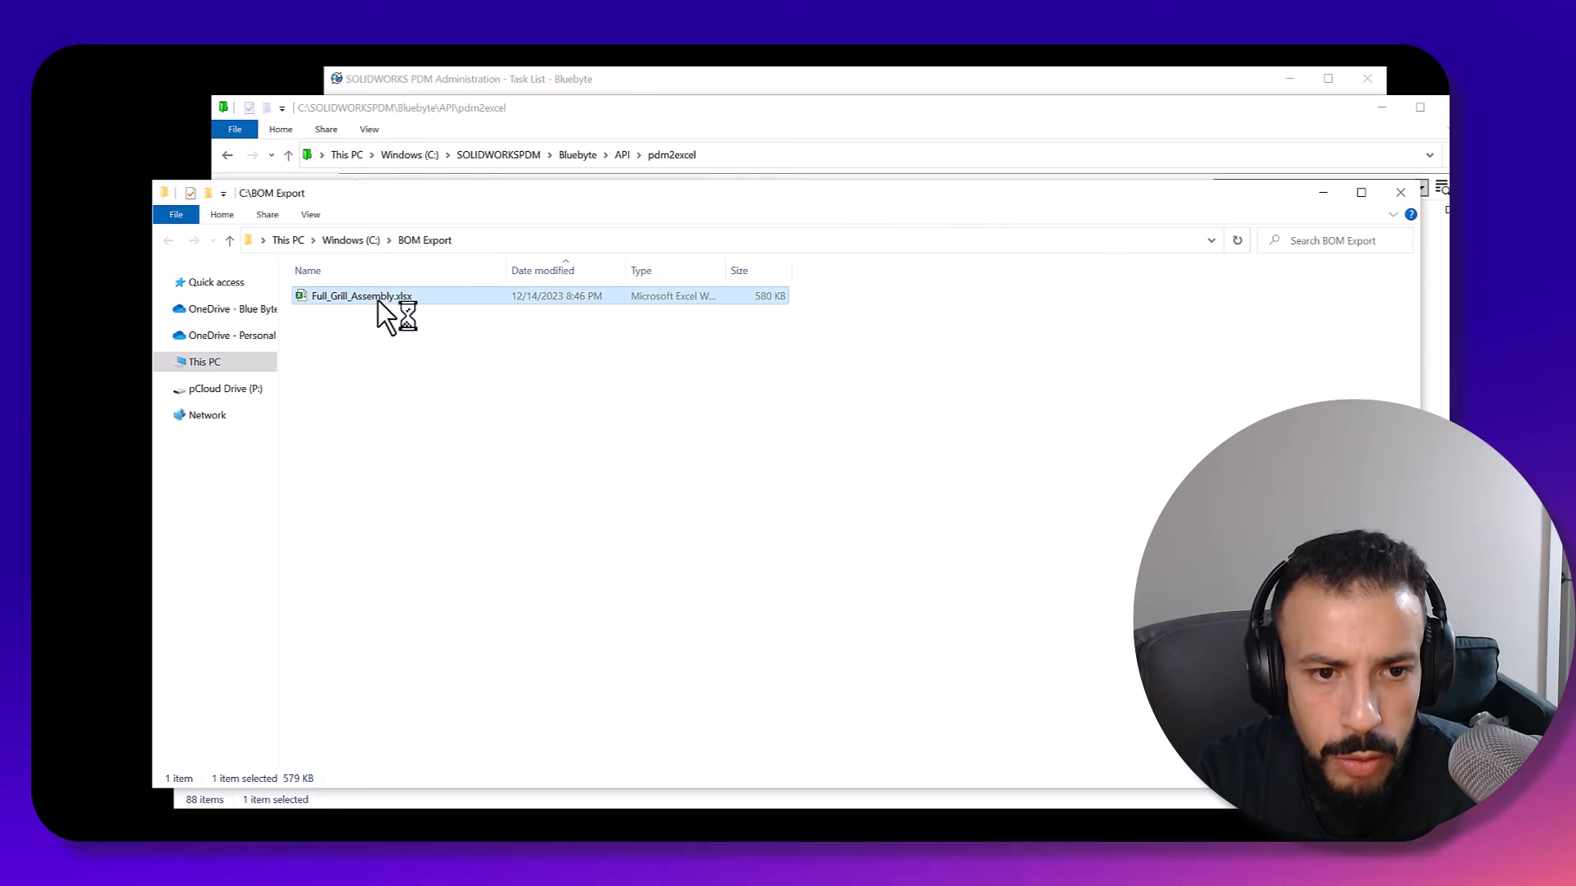
- Open Full_Grill_Assembly.xlsx from the C:\BOM Export folder
{"action": "double_click", "coordinate": [362, 296]}
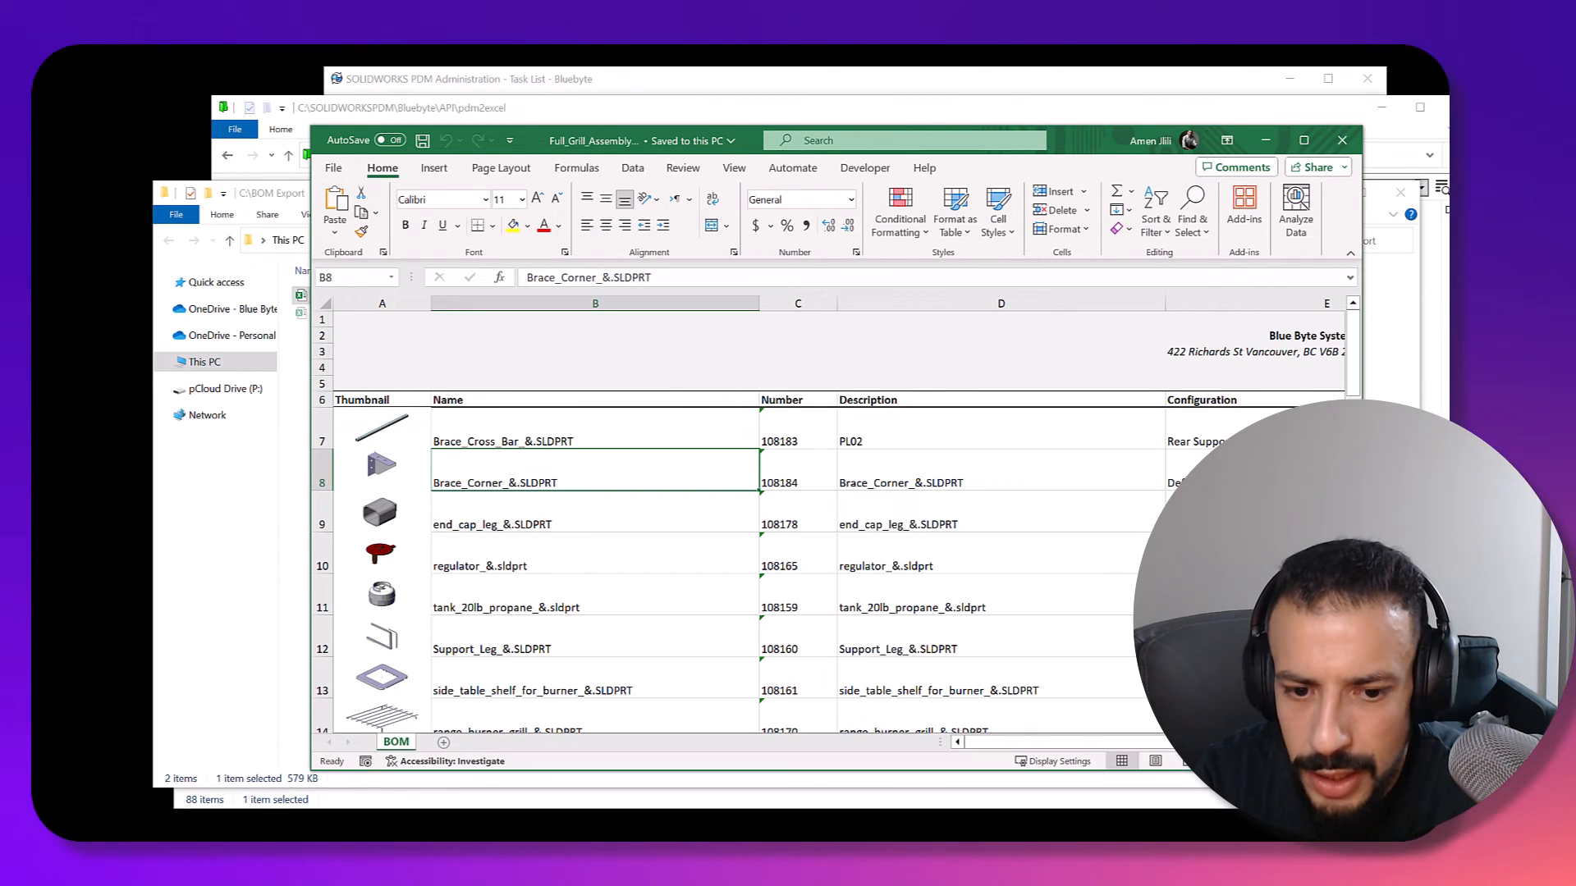
{"action": "mouse_move", "coordinate": [618, 751]}
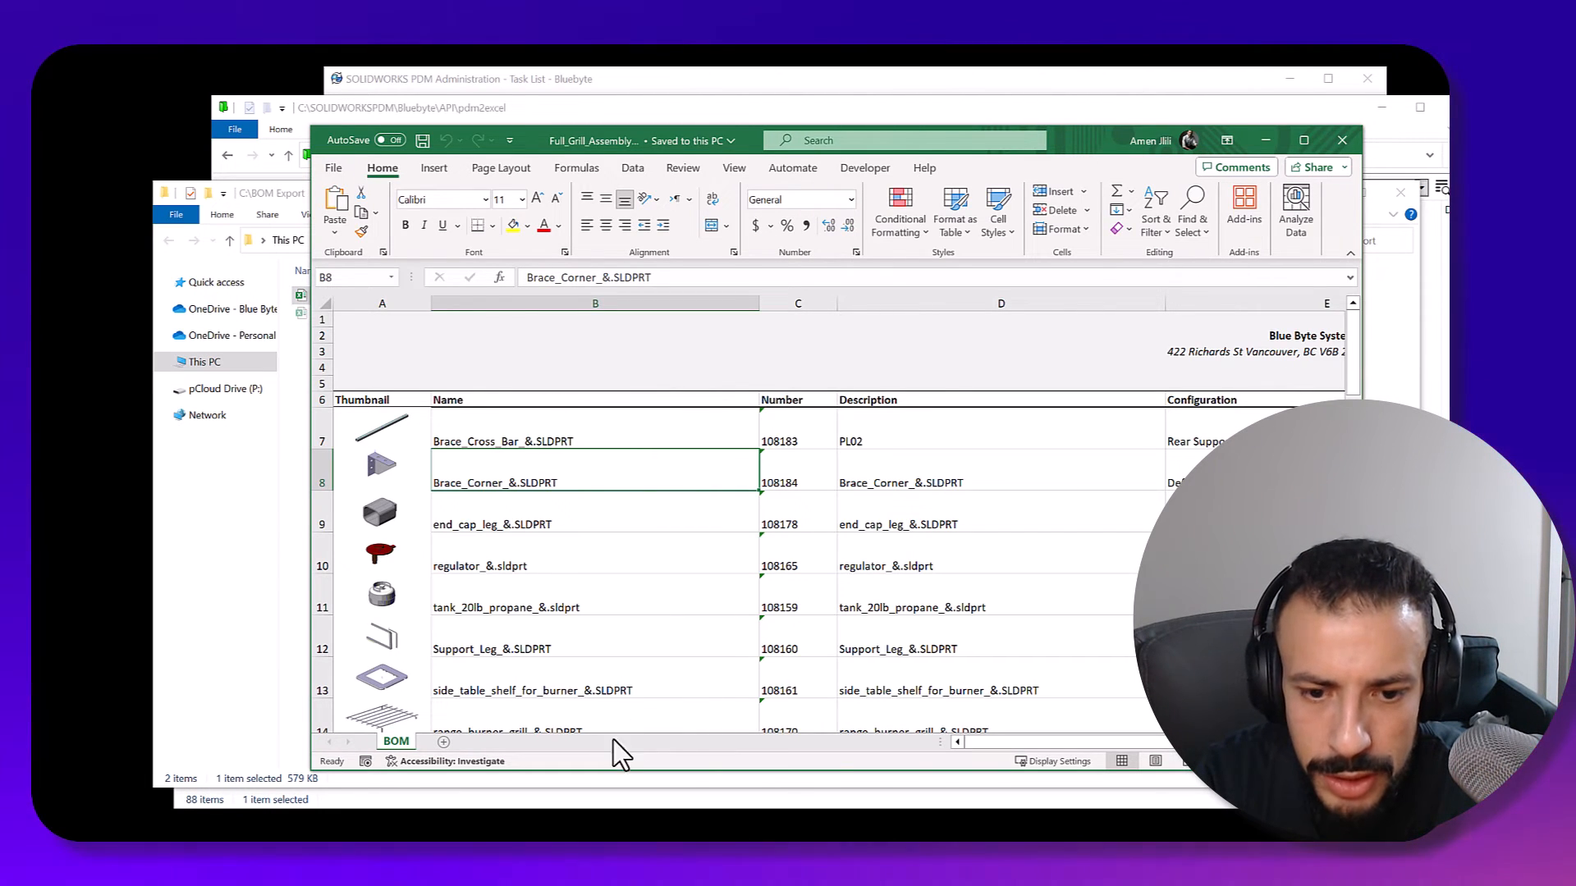